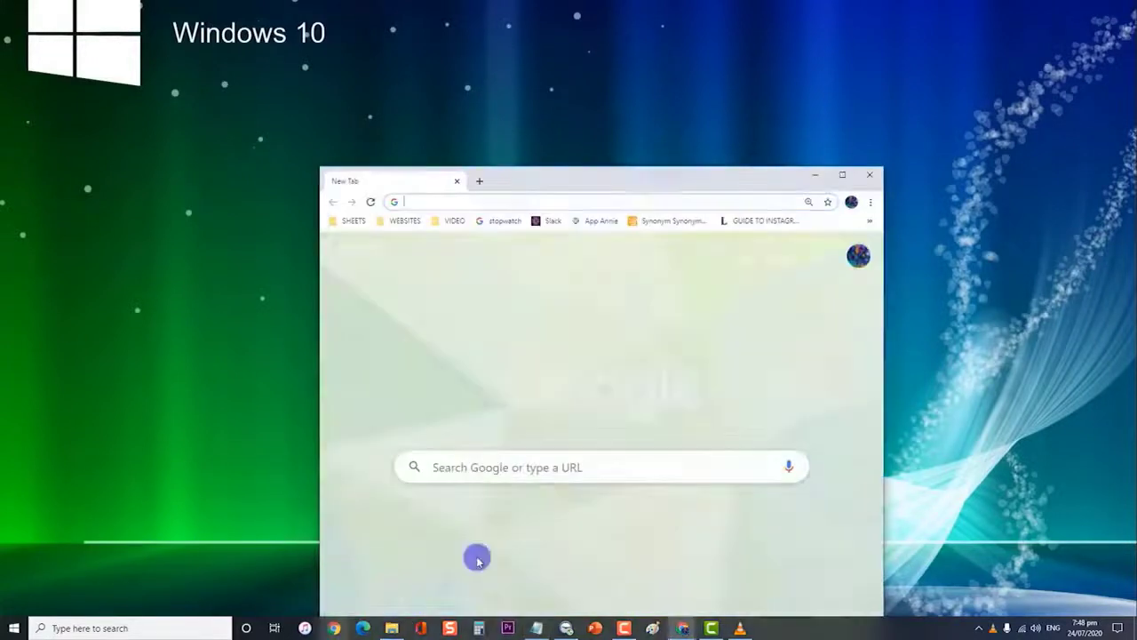
Maximize Chrome, open About Google Chrome, and highlight the 84.0.4147.89 (64-bit) version line
click(843, 174)
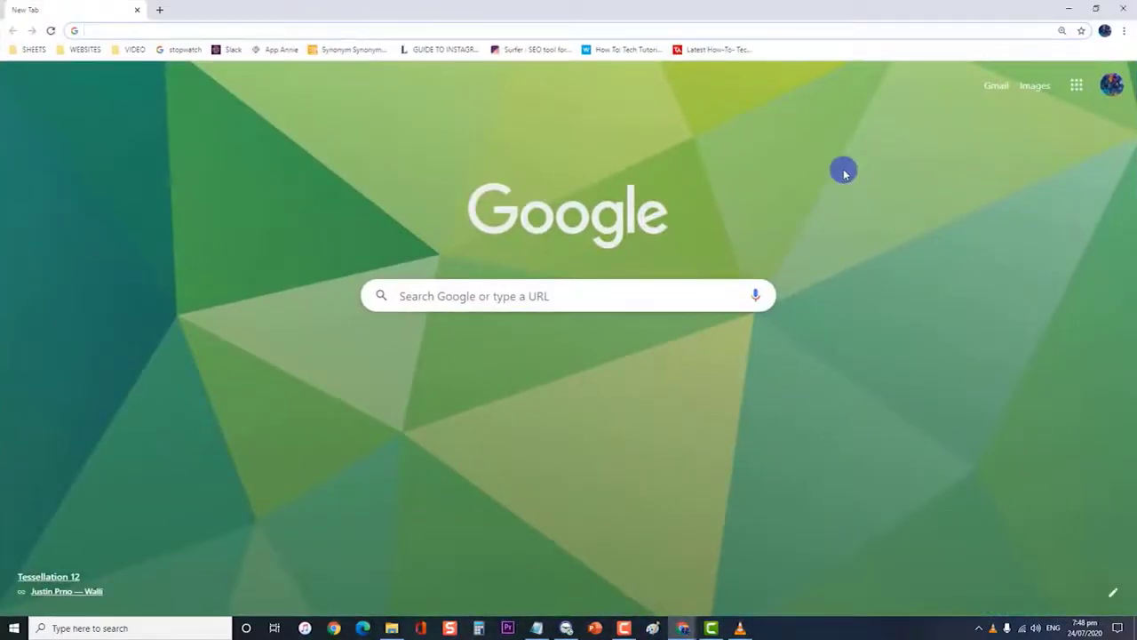
click(1123, 35)
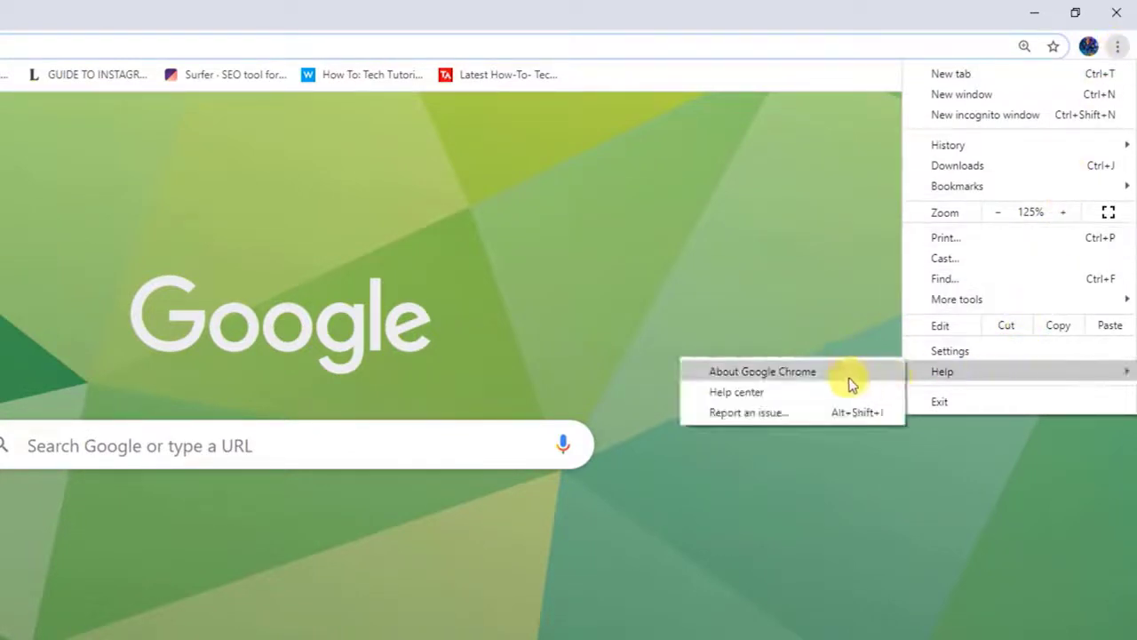
click(763, 372)
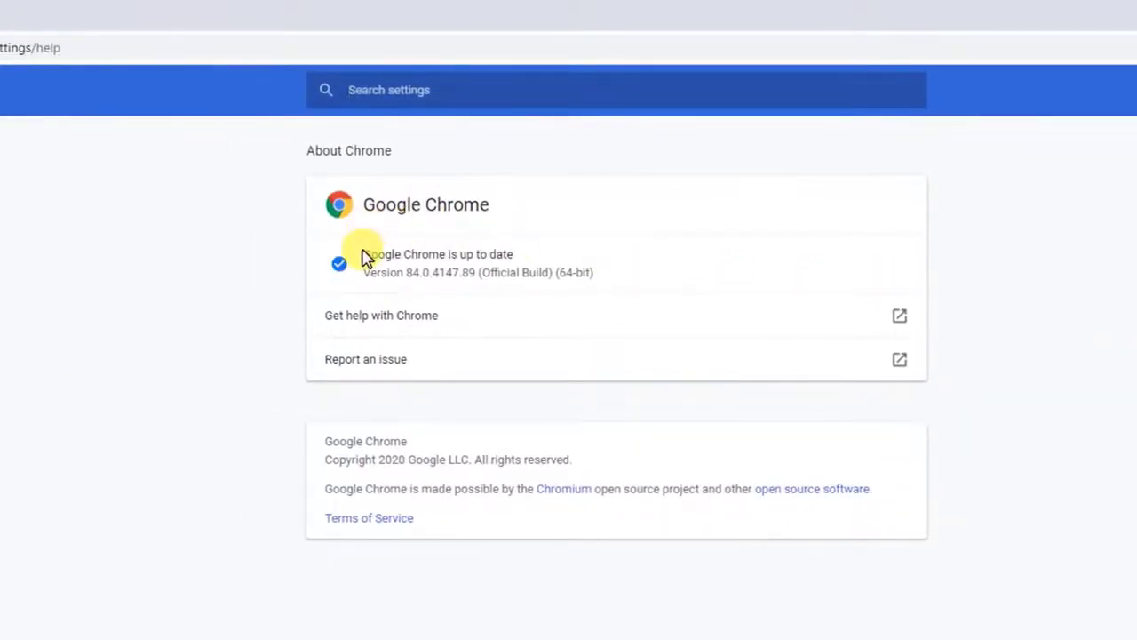
drag(362, 254, 587, 273)
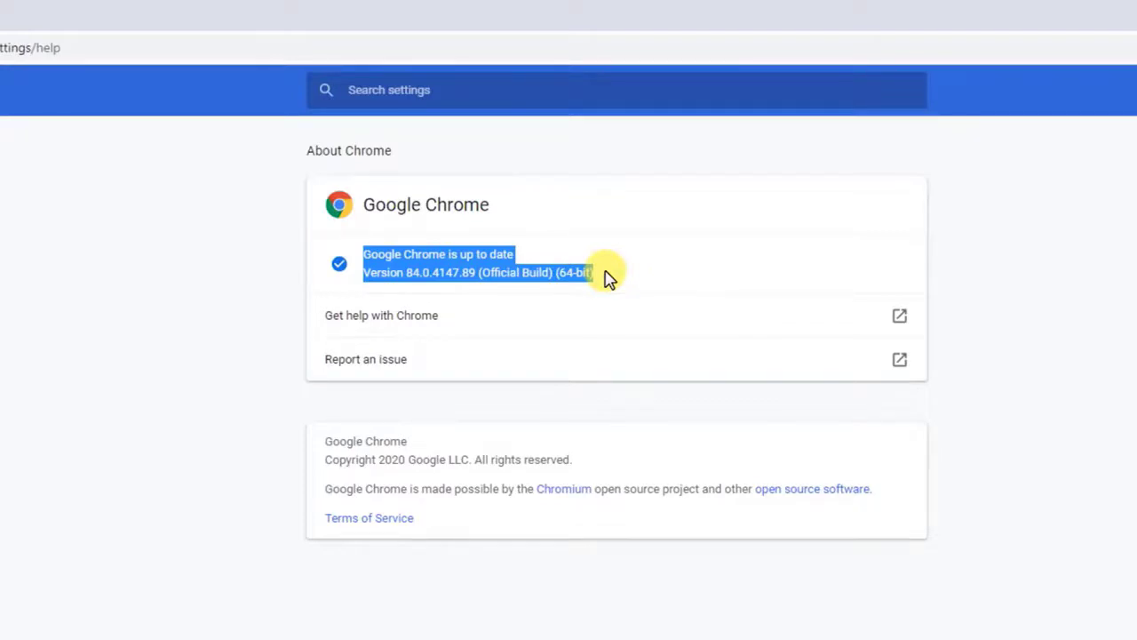
mouse_move(619, 273)
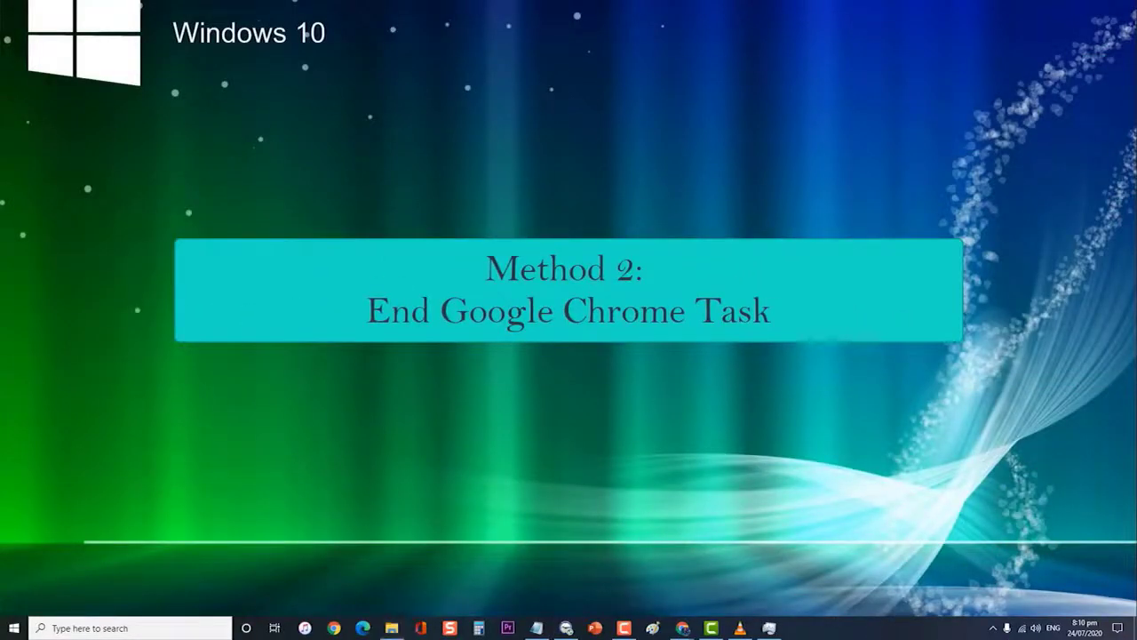
mouse_move(617, 486)
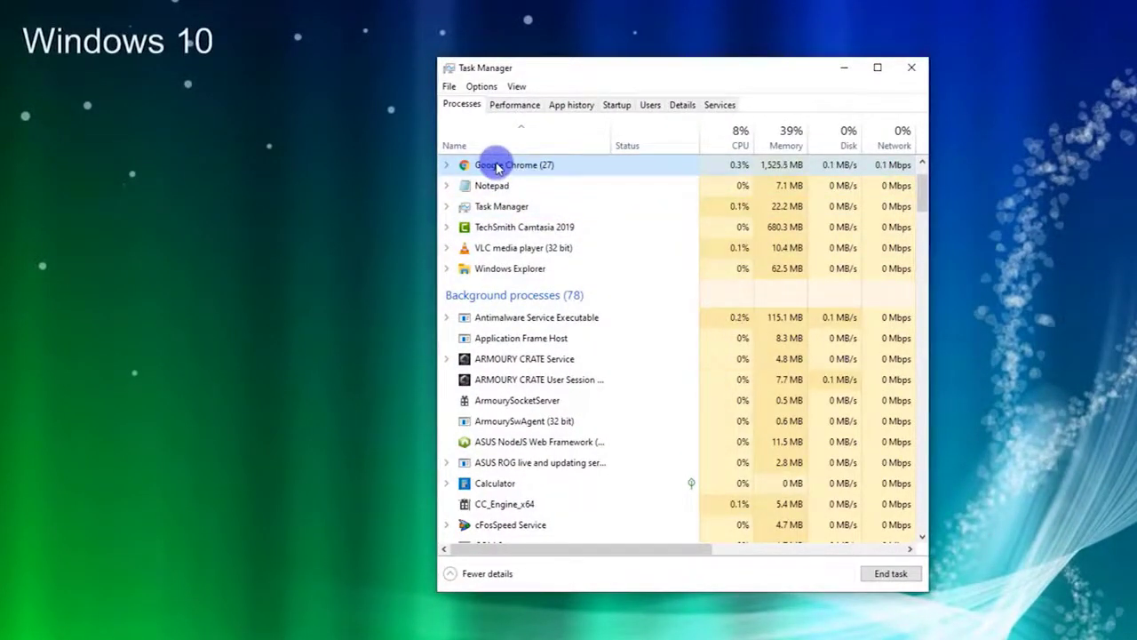
right_click(513, 164)
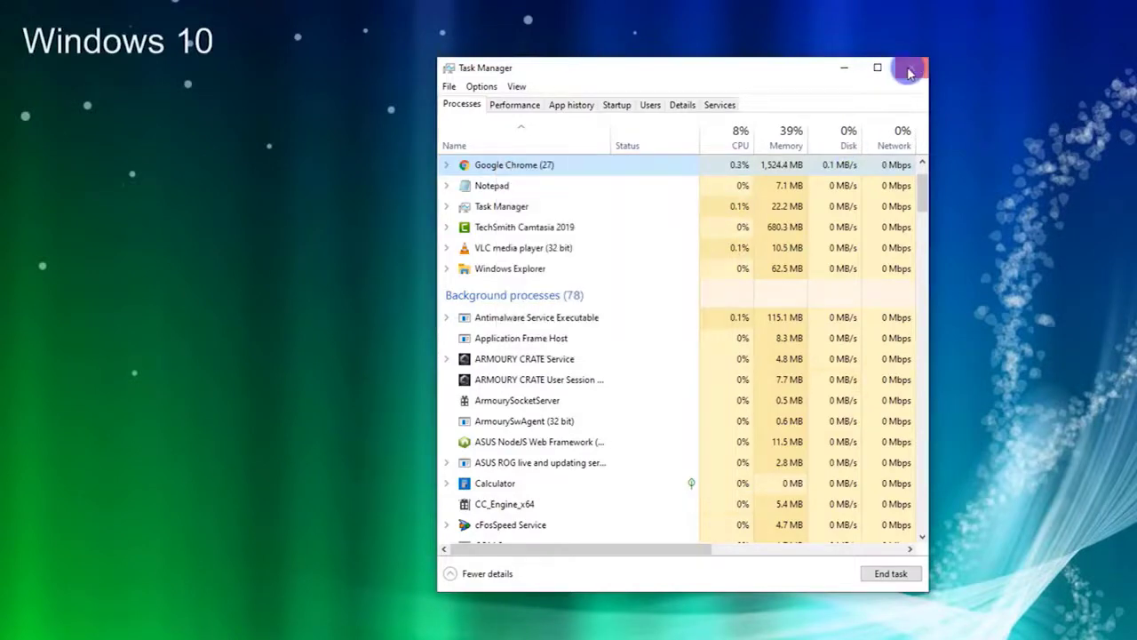
click(908, 72)
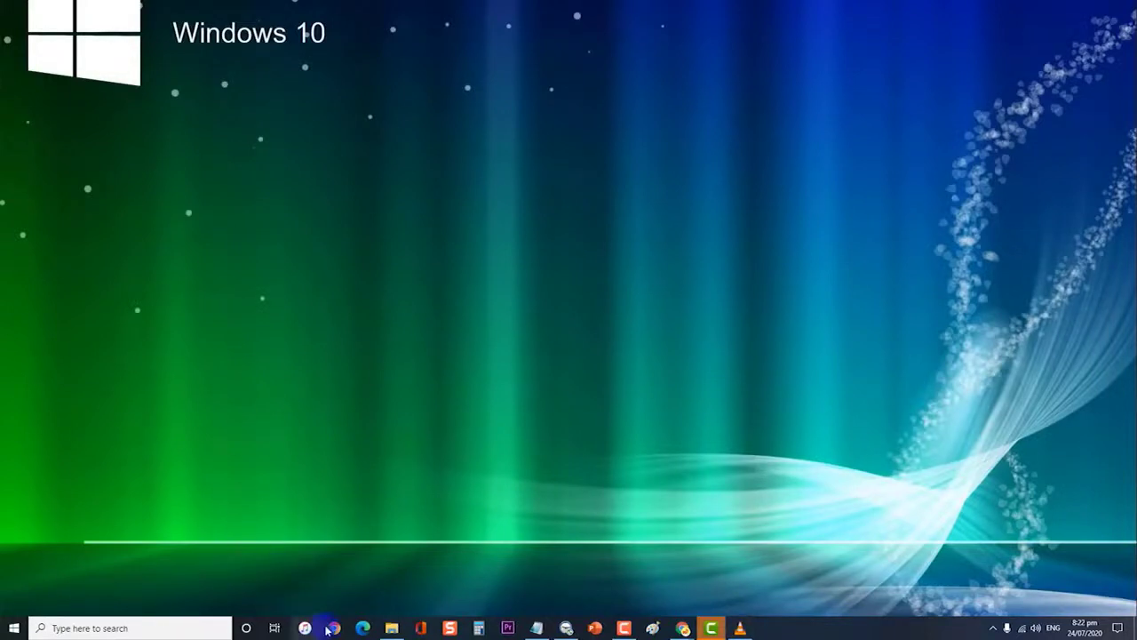
Launch Chrome and clear the last 24 hours of history, cookies and cached files
click(333, 628)
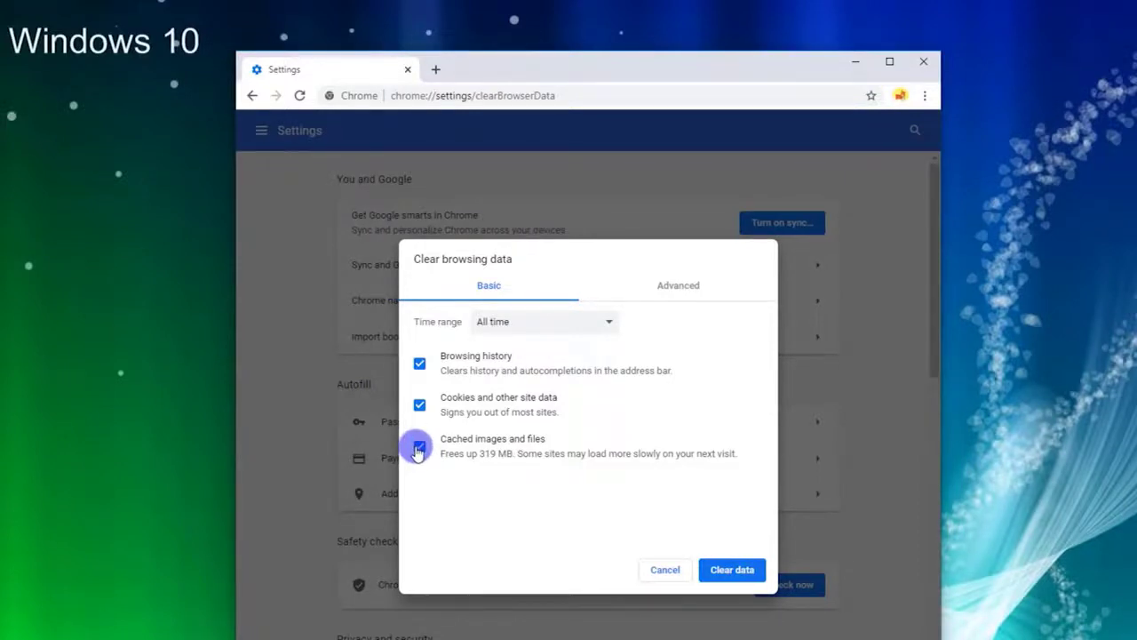
click(542, 321)
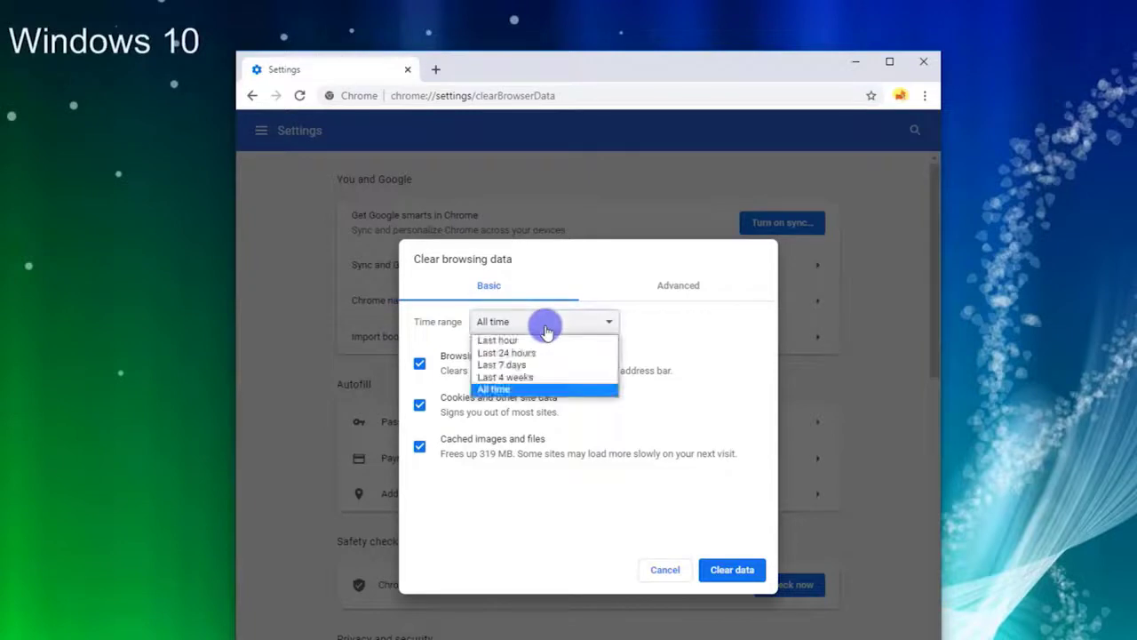
mouse_move(539, 376)
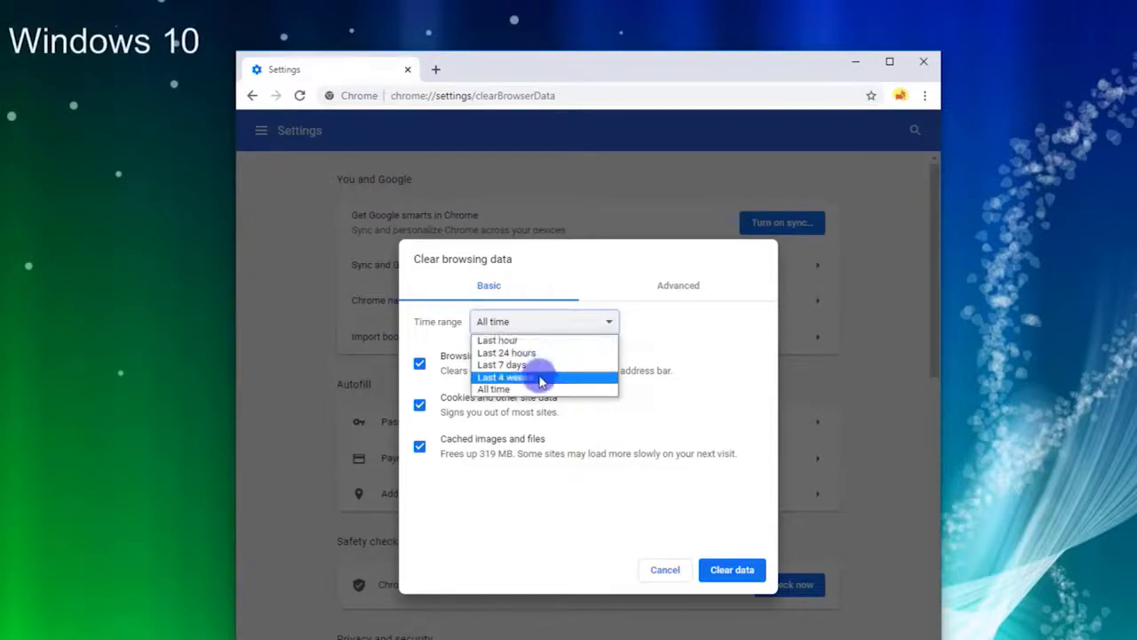
mouse_move(537, 364)
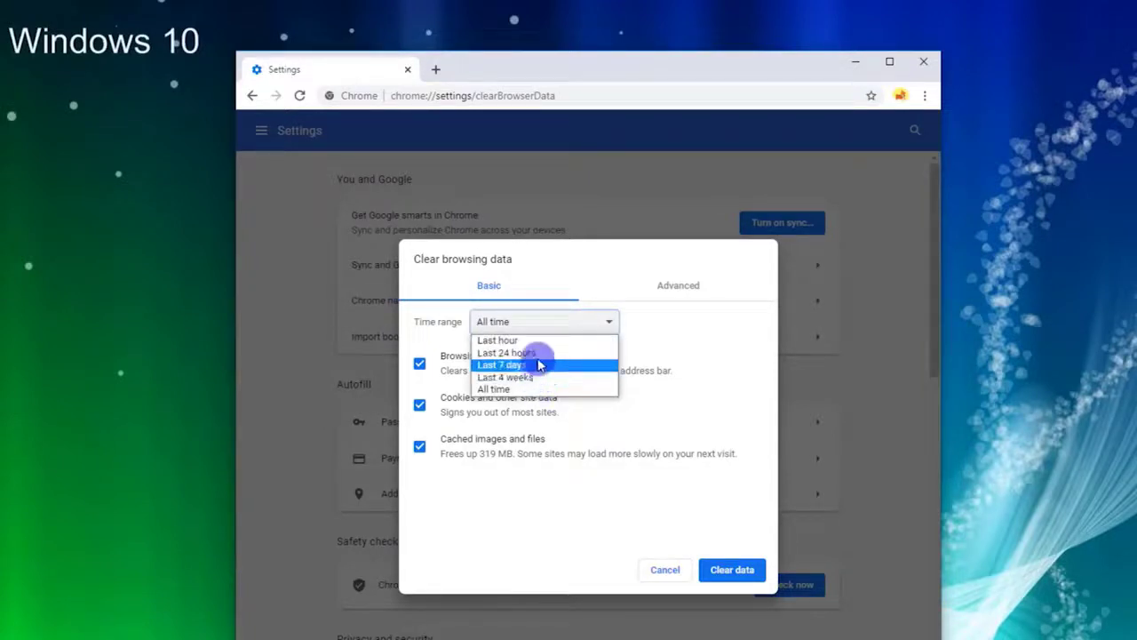
click(497, 340)
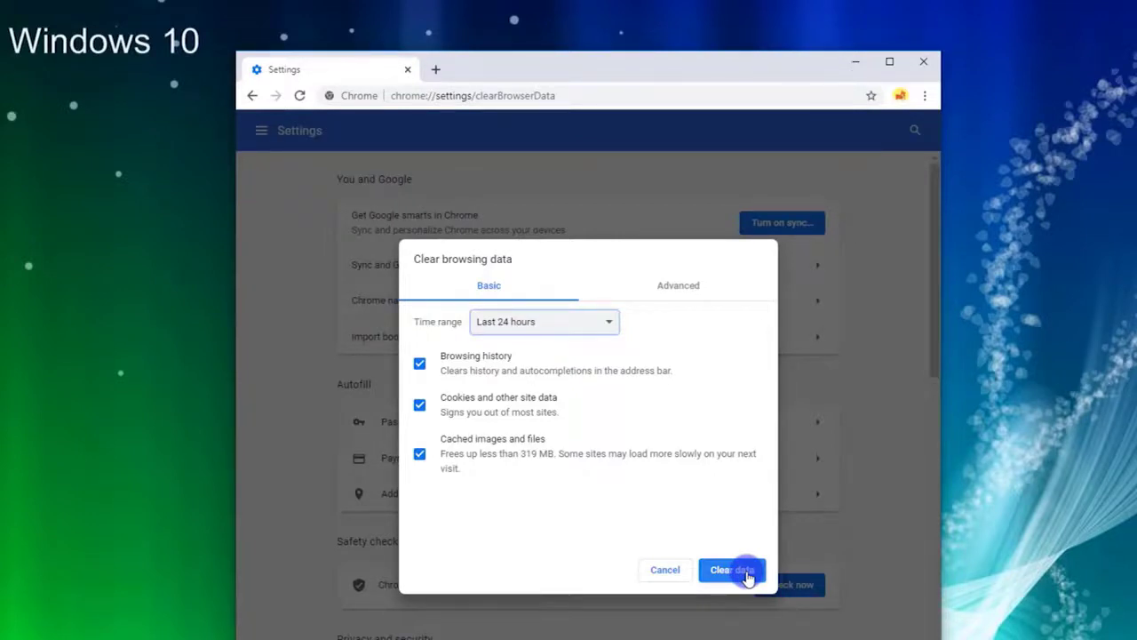
click(731, 570)
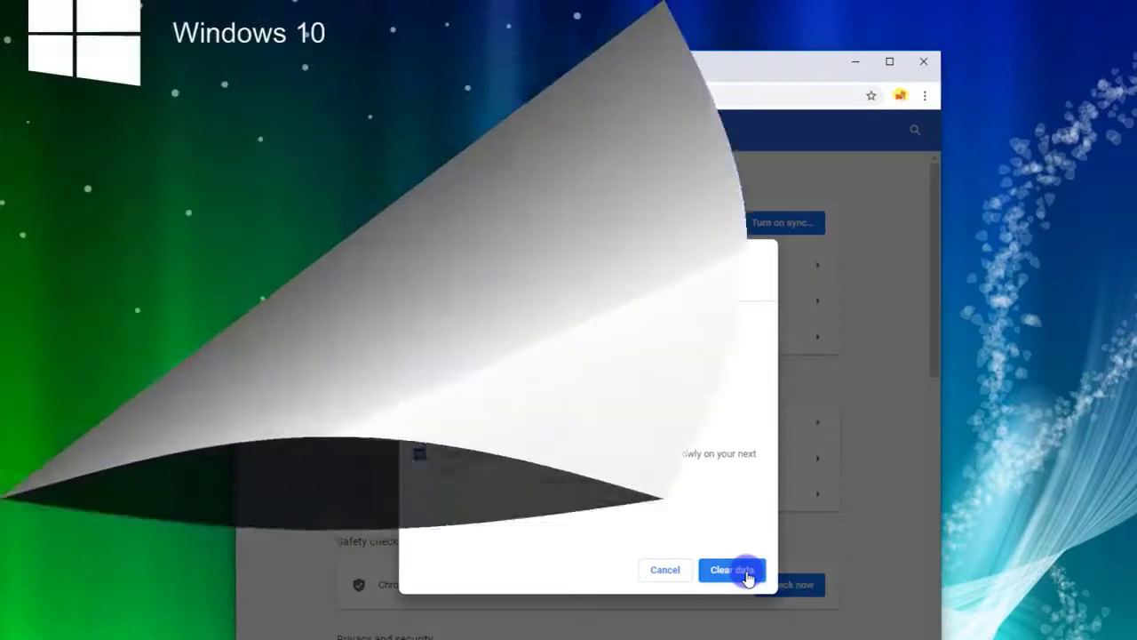
Relaunch Chrome, go to the Extensions page and switch off the Docs app
click(731, 570)
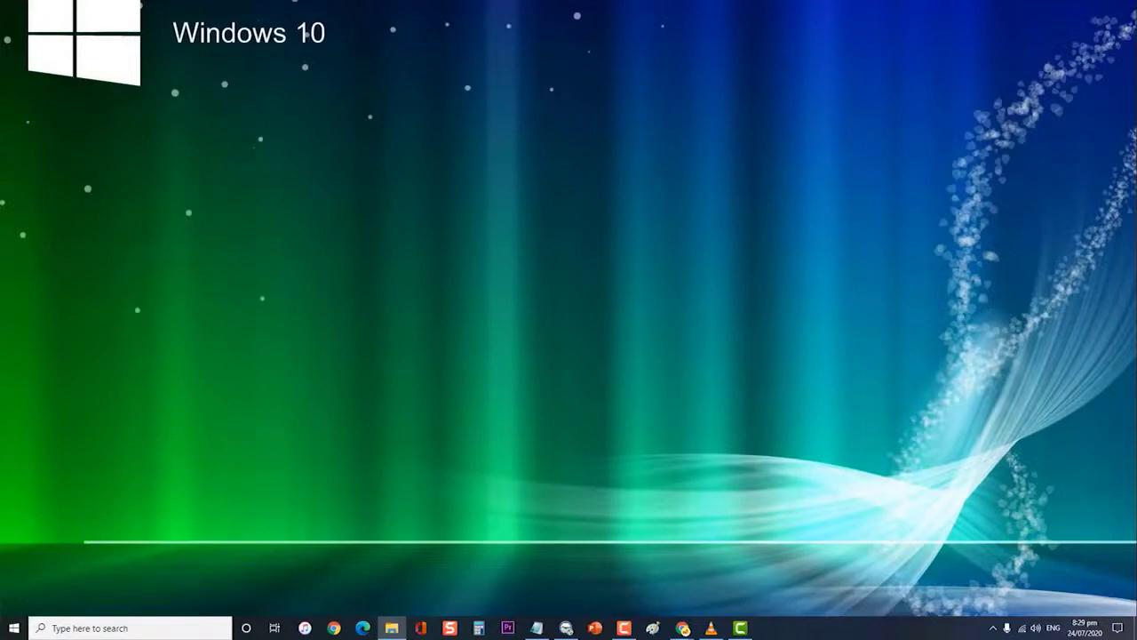
click(363, 628)
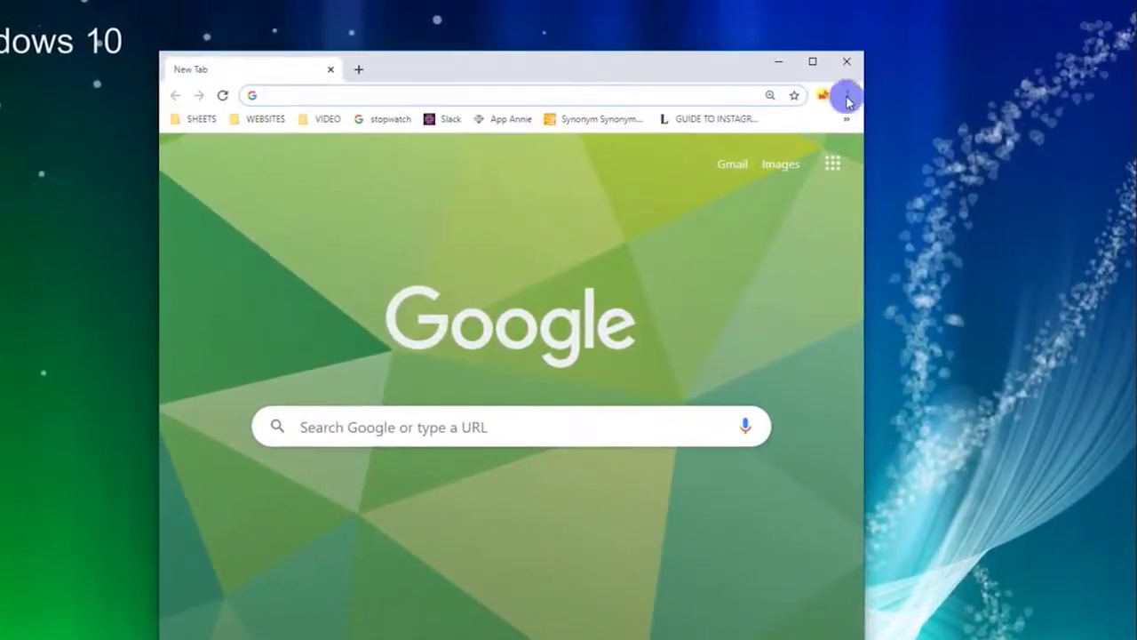
click(846, 96)
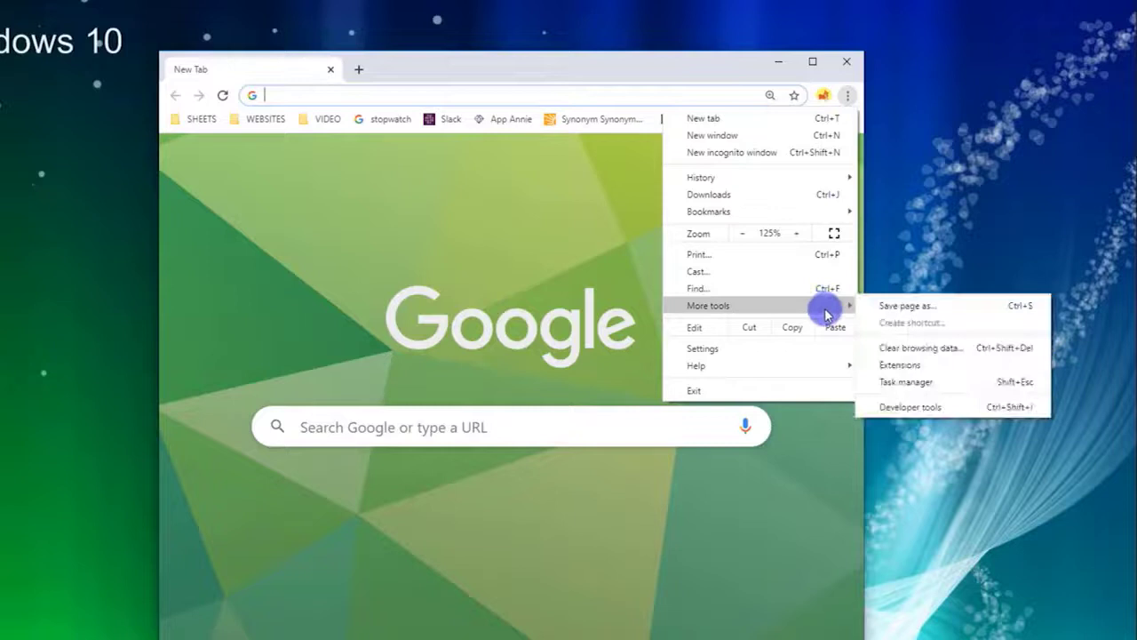
mouse_move(920, 366)
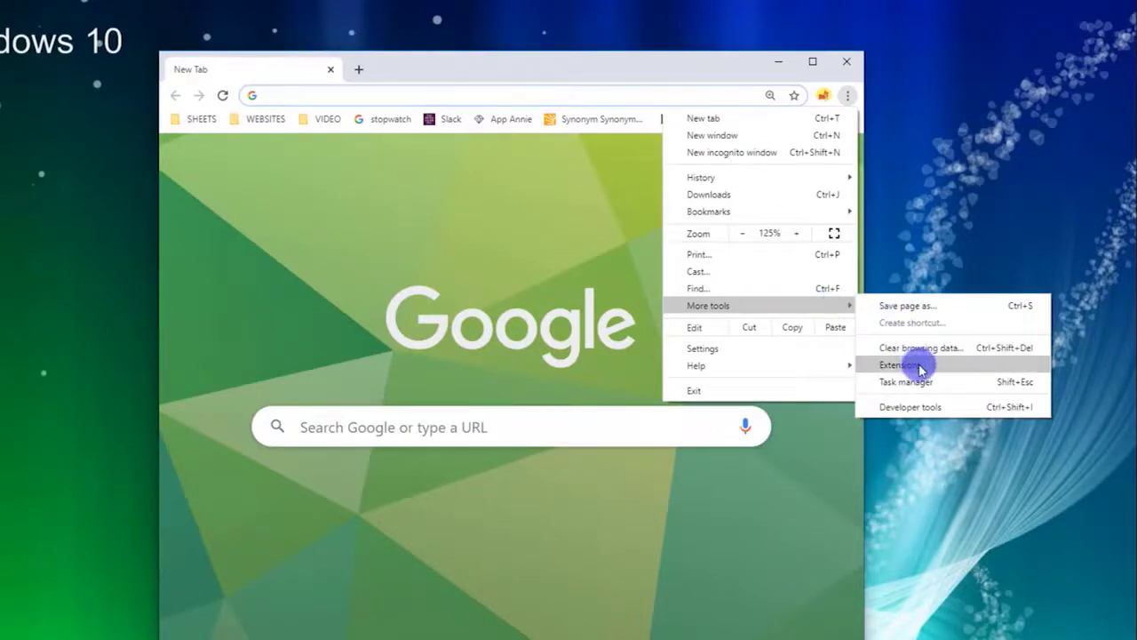
click(901, 364)
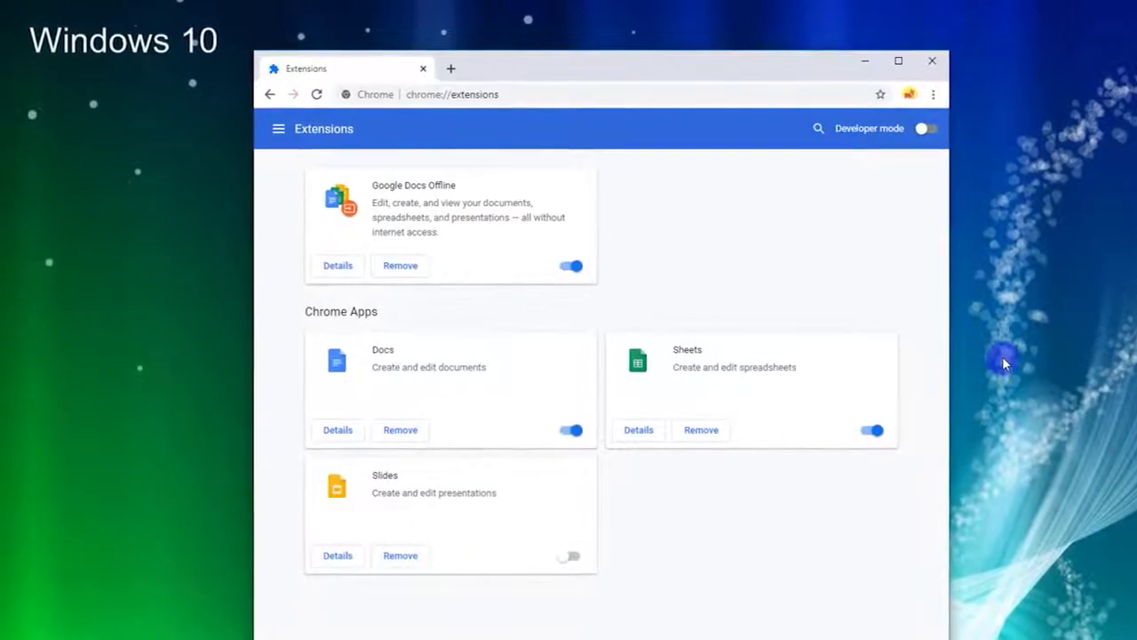
mouse_move(248, 386)
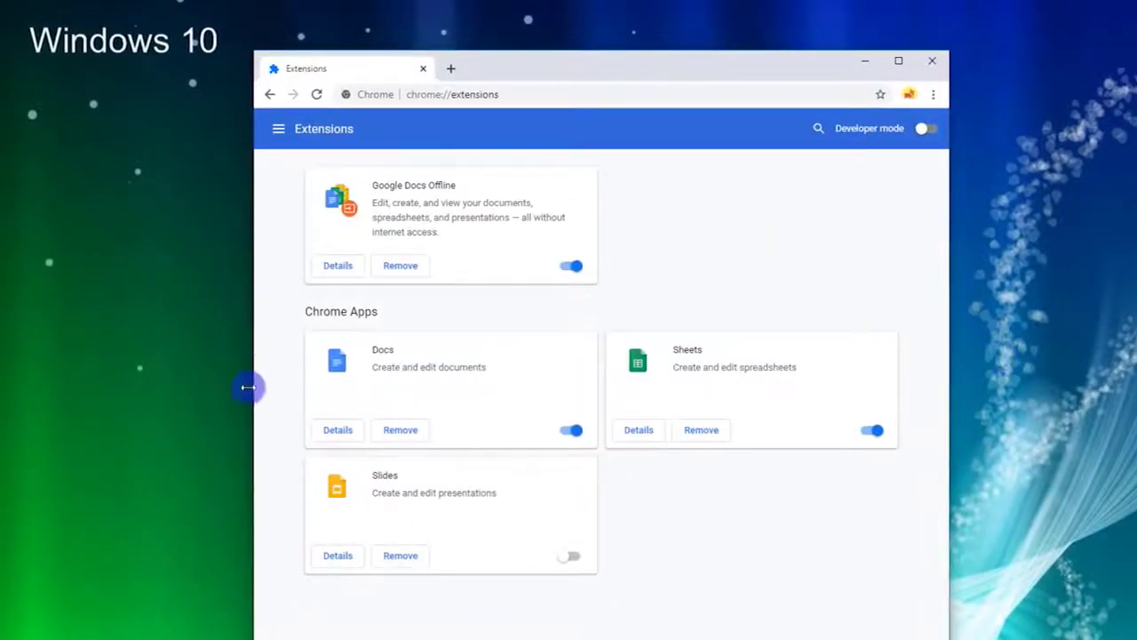
mouse_move(274, 326)
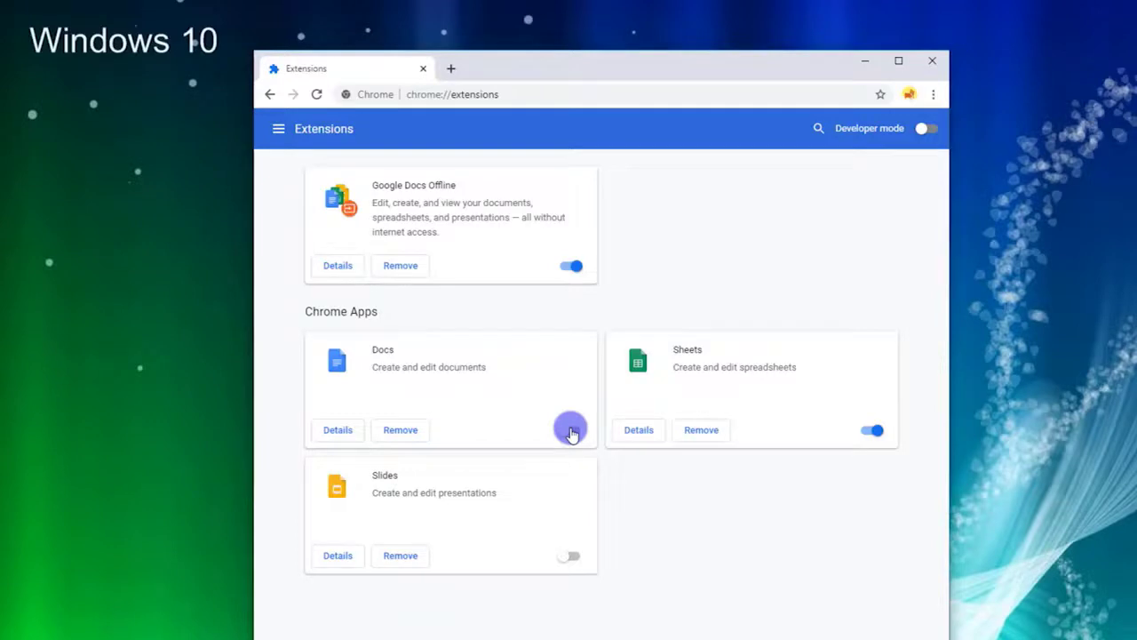
click(571, 431)
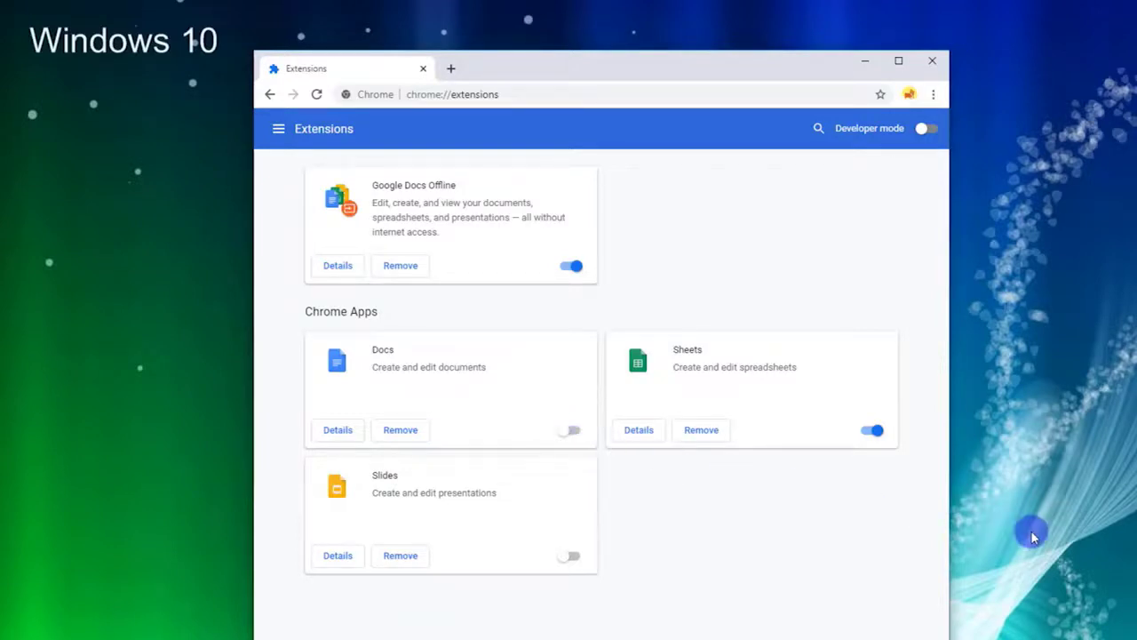
mouse_move(940, 193)
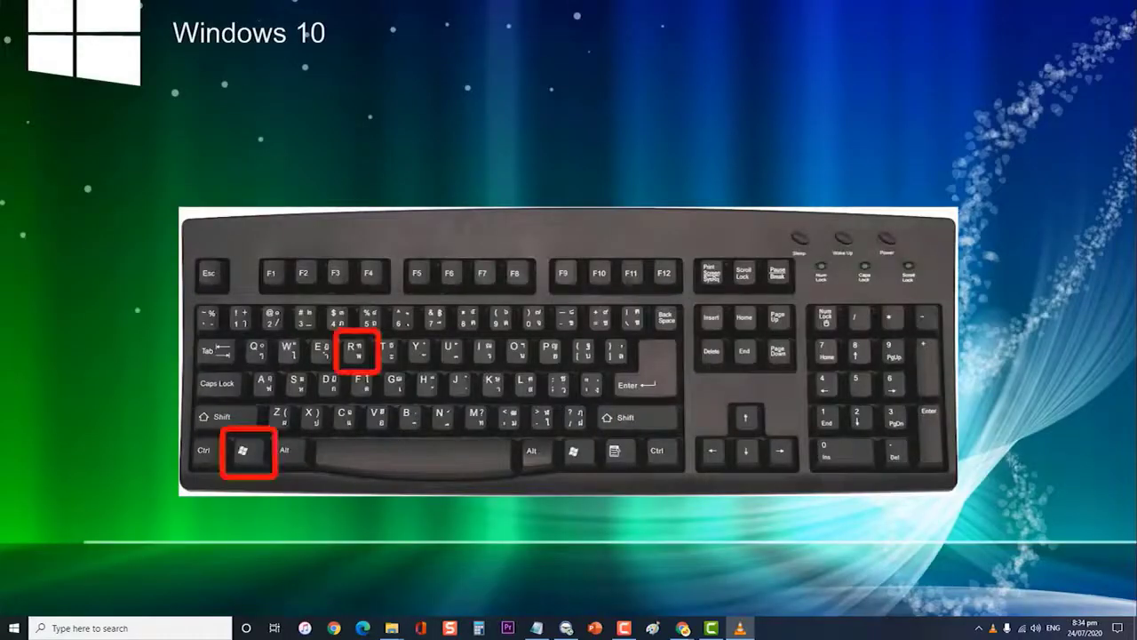
Open %LOCALAPPDATA%\Google\Chrome\User Data\ via Win+R and rename the Default folder to Old
key(Win+r)
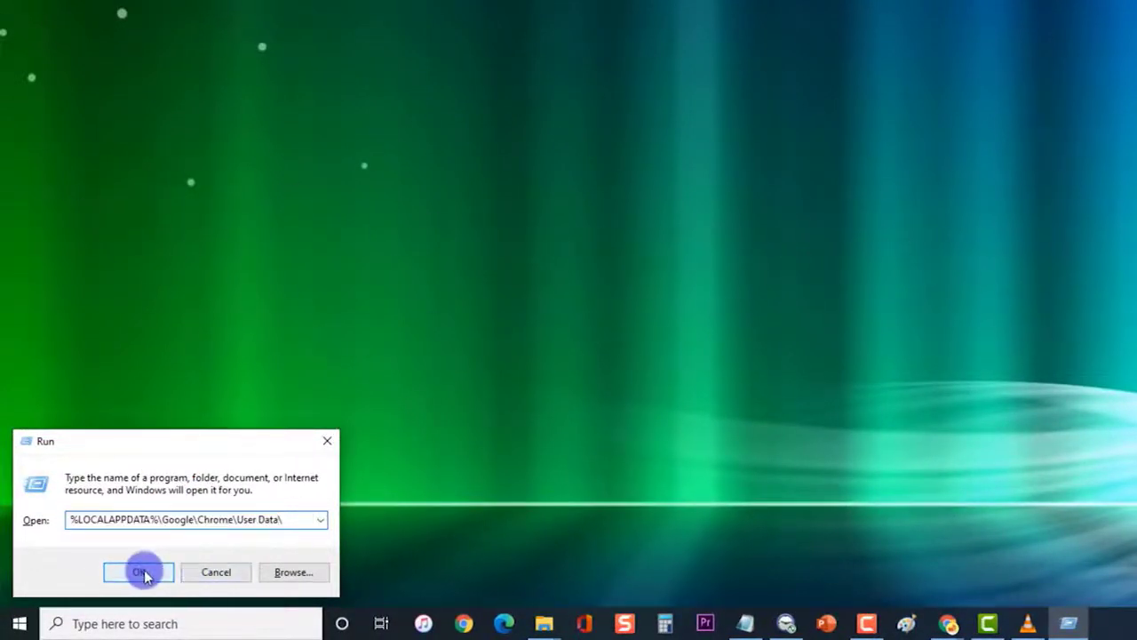
click(139, 571)
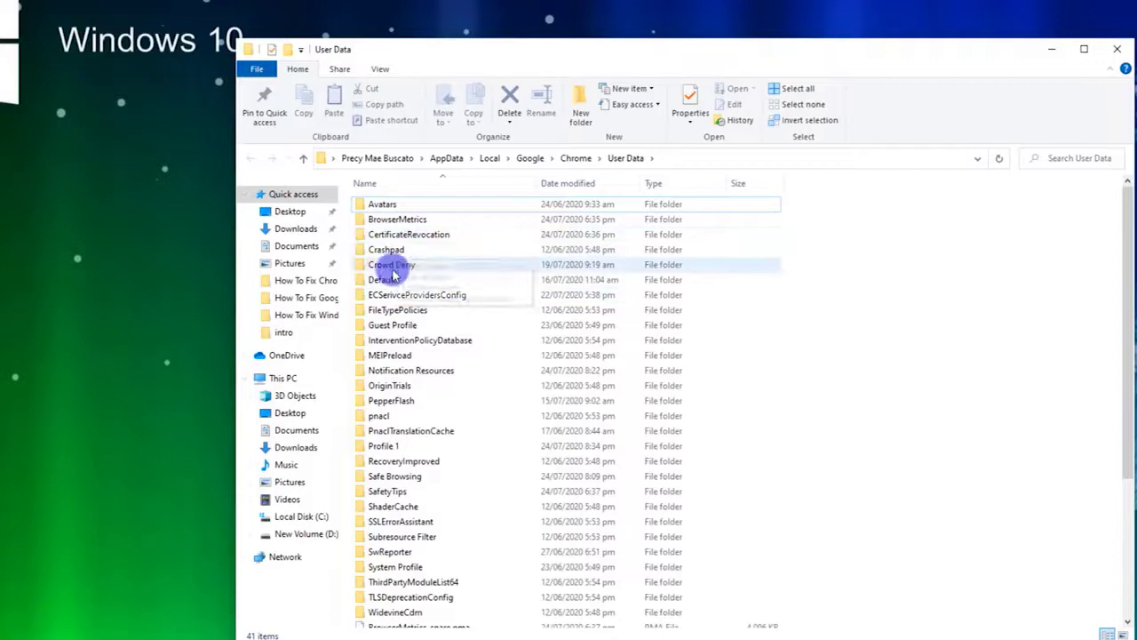
click(386, 279)
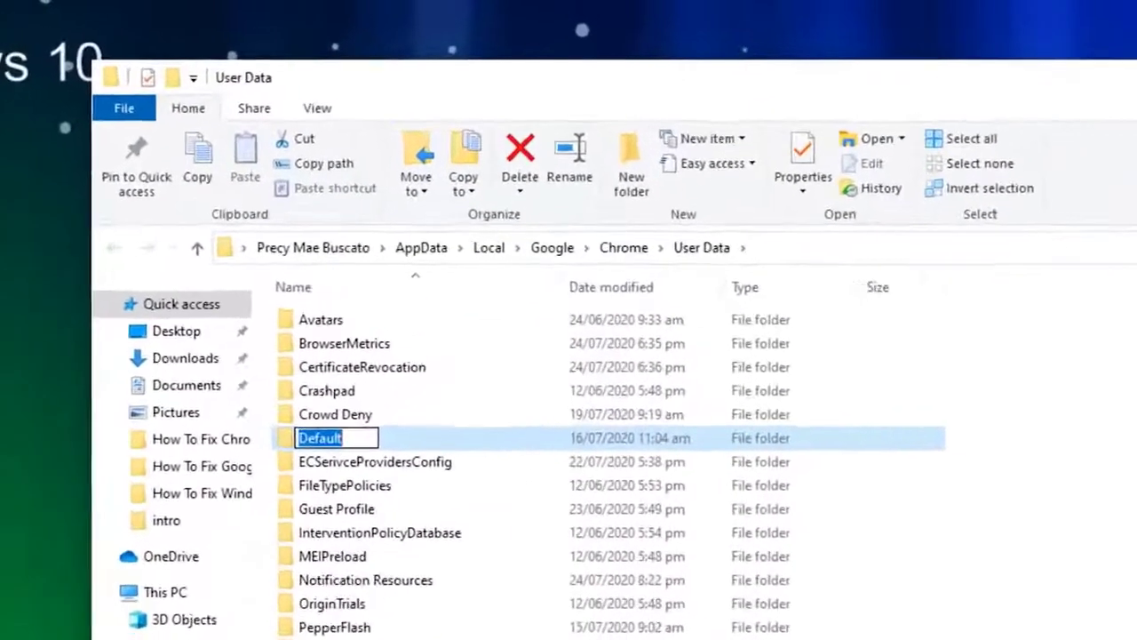
text(Old)
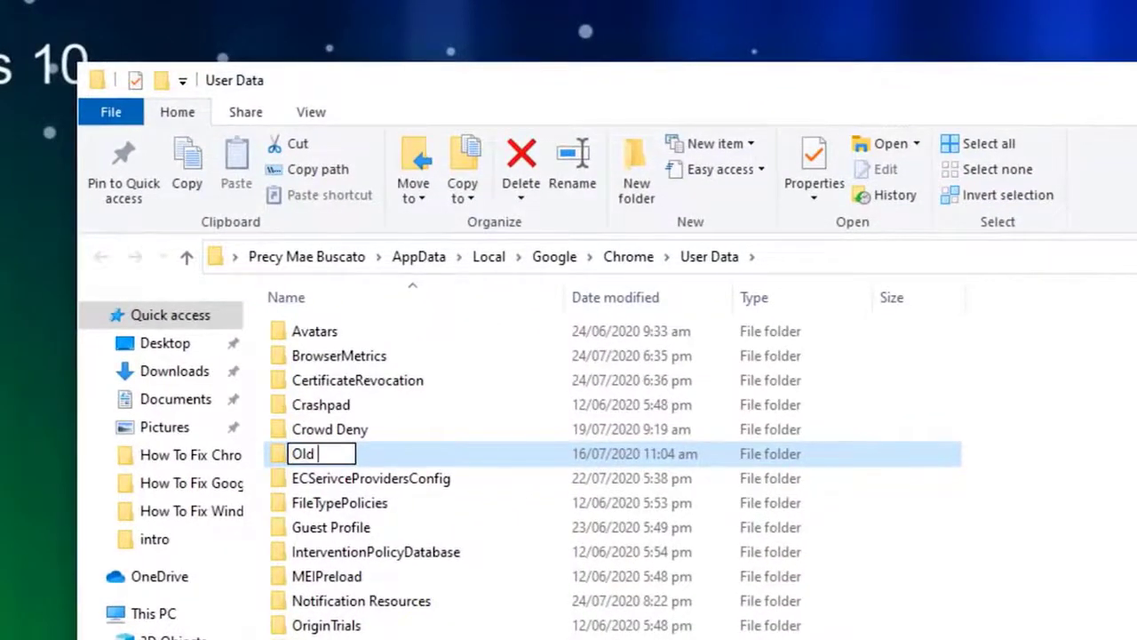
text(Default)
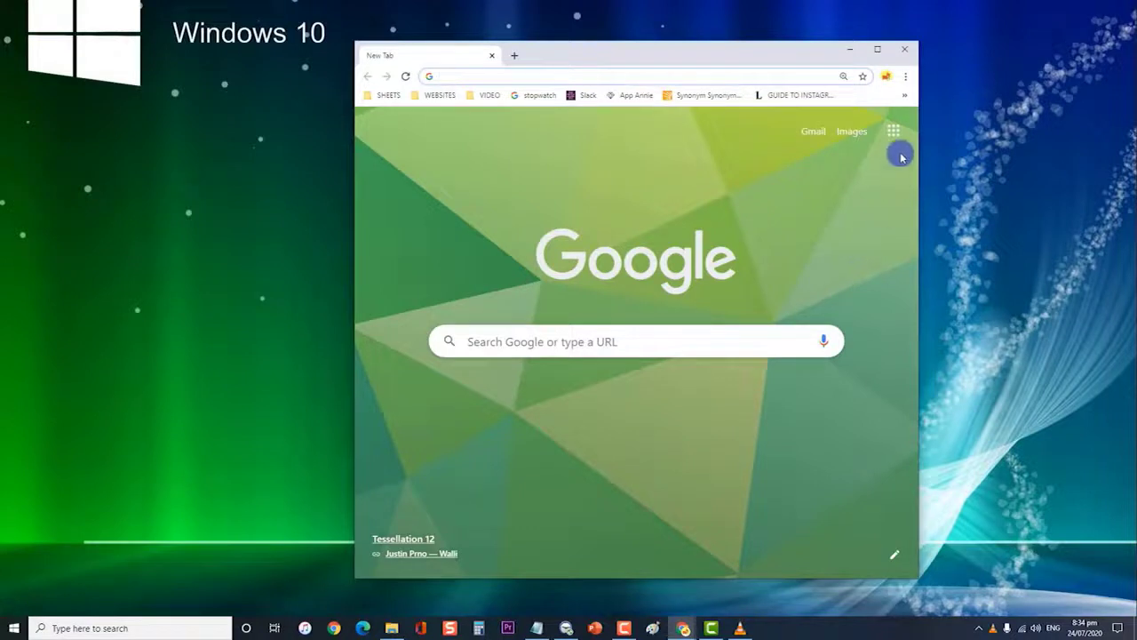
Close the Chrome window to return to the desktop
click(905, 48)
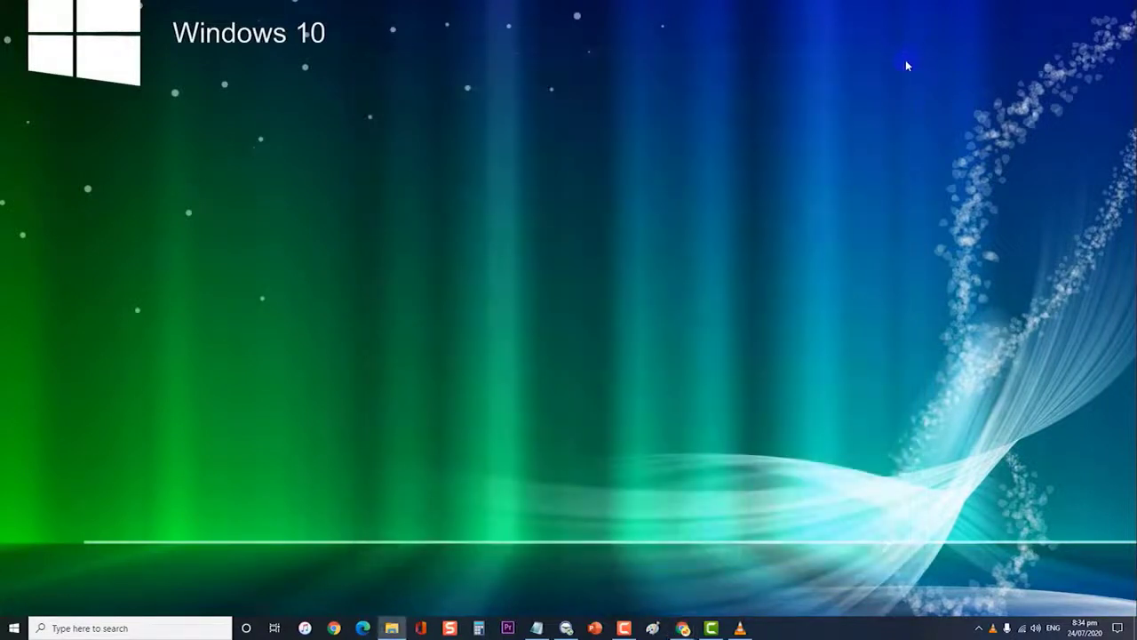